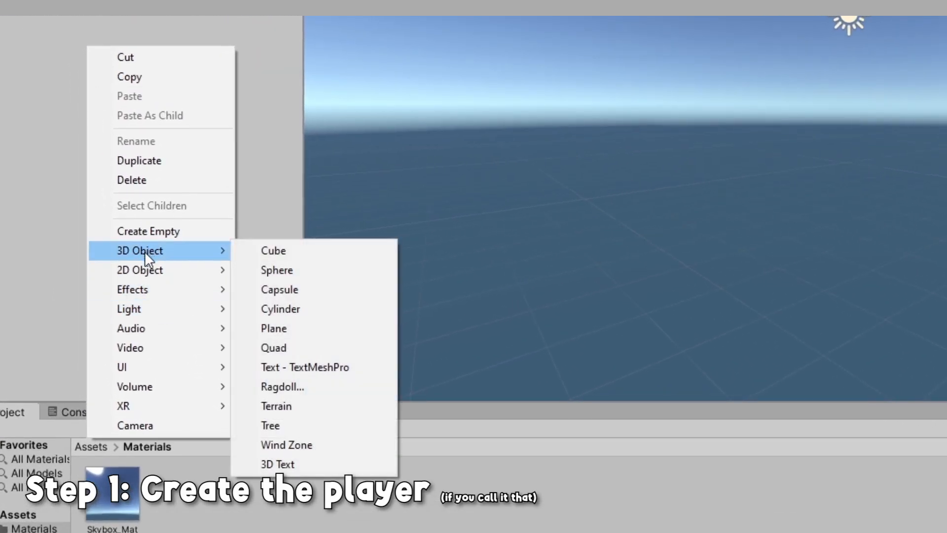
Step: Create a 3D Cube in the Hierarchy to act as the player object
left_click(273, 250)
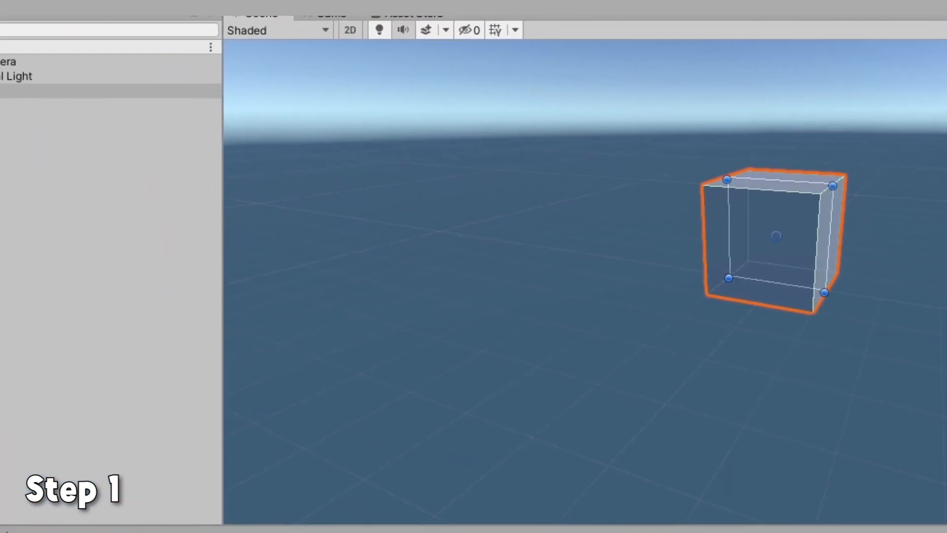
Step: Create a 3D Plane from the Hierarchy context menu to act as the ground
right_click(83, 102)
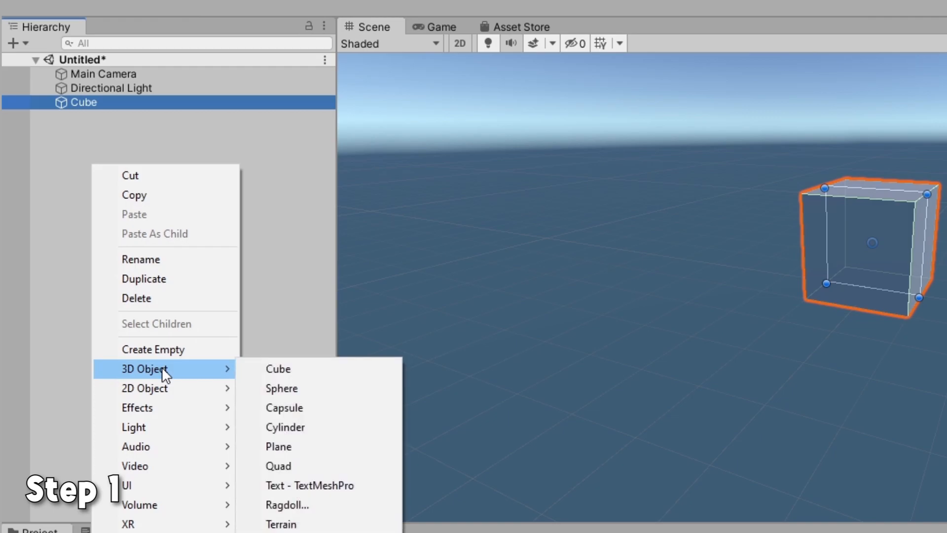
left_click(278, 446)
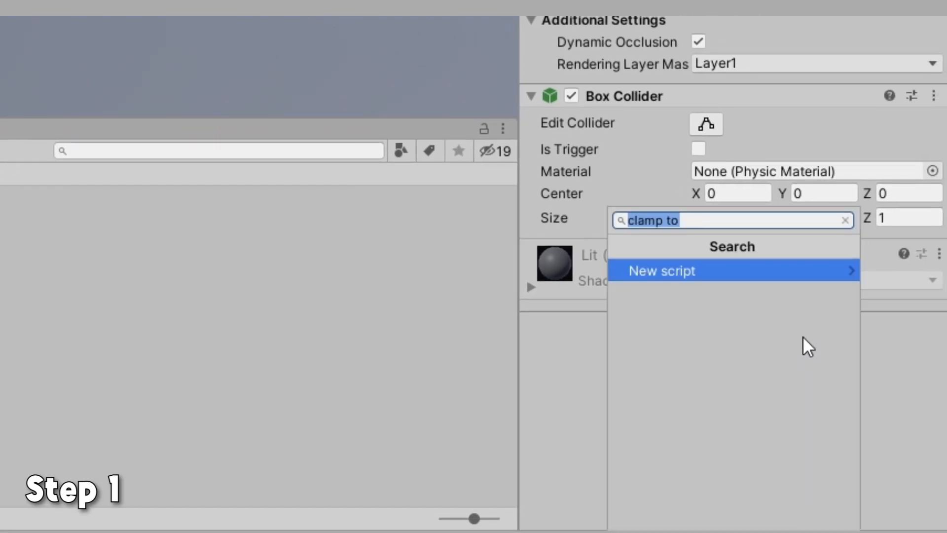
Step: Add a new script component named movementsimple to the cube via Add Component
left_click(843, 220)
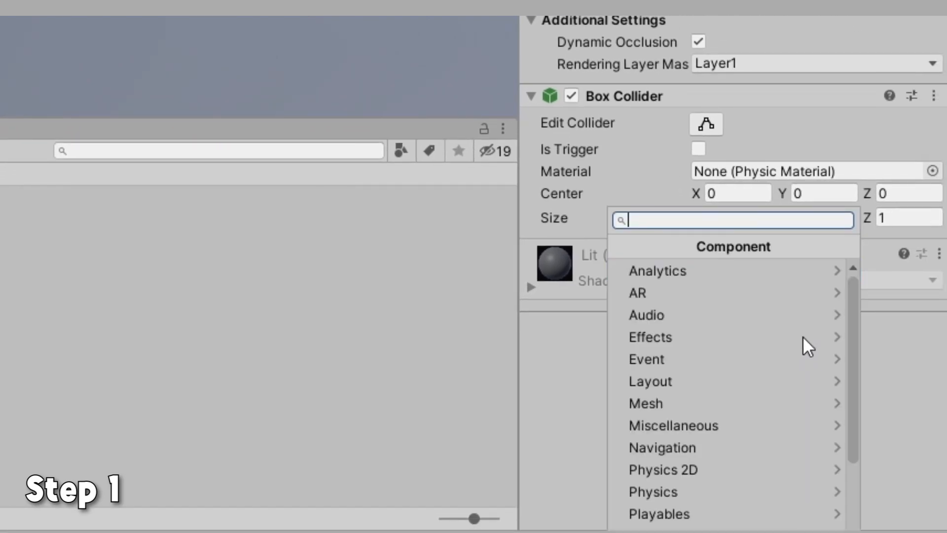
type("movement s")
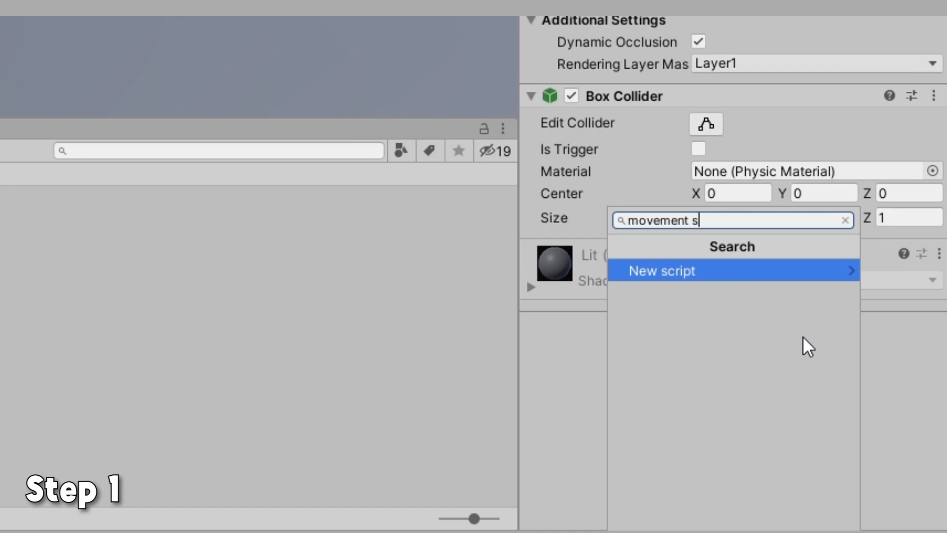
left_click(661, 271)
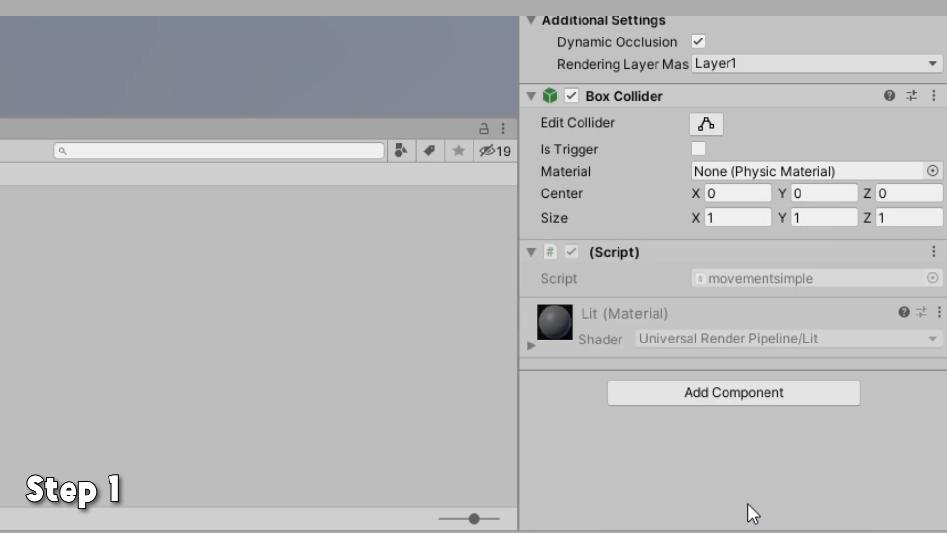
mouse_move(768, 276)
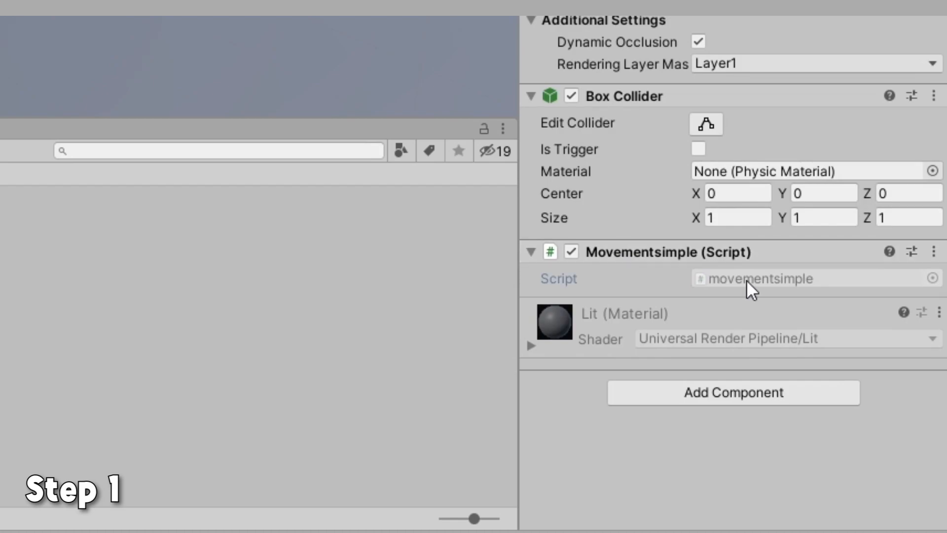
Step: Edit movementsimple so Update calls transform.Translate(new Vector3(0, 0, 0)) and return to Unity
double_click(755, 278)
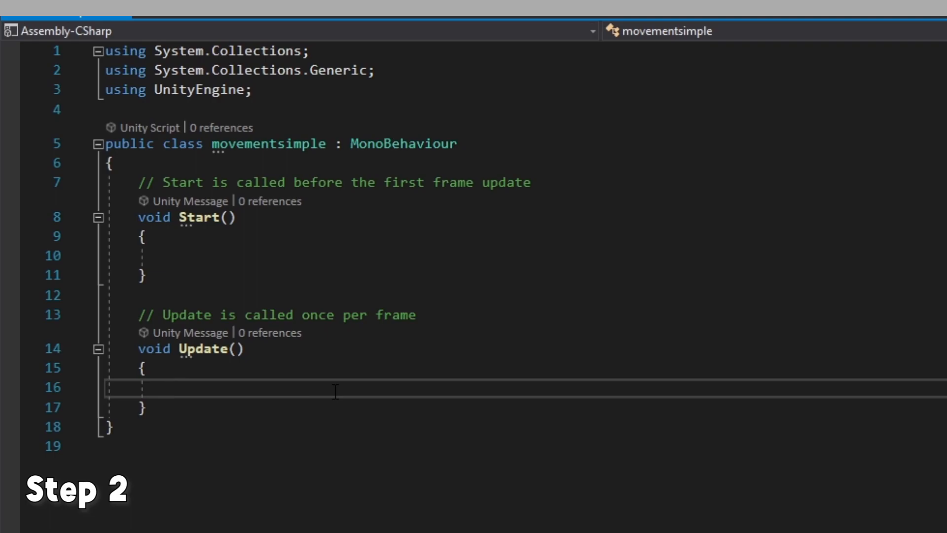
type("transform")
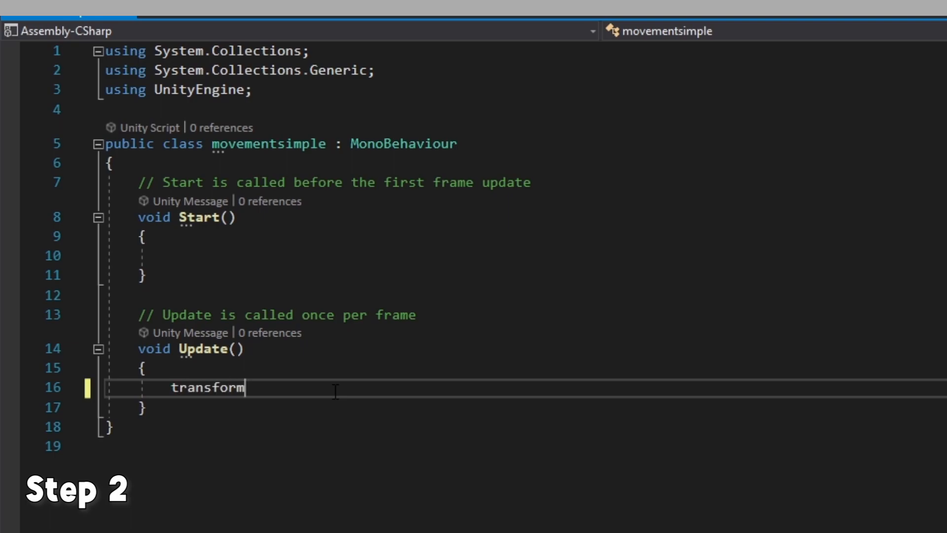
type(".Translate(")
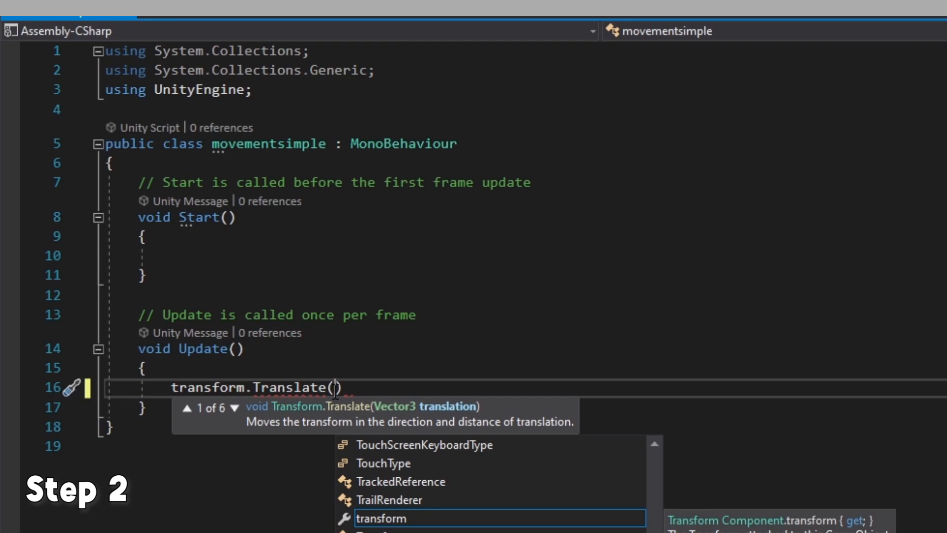
mouse_move(569, 282)
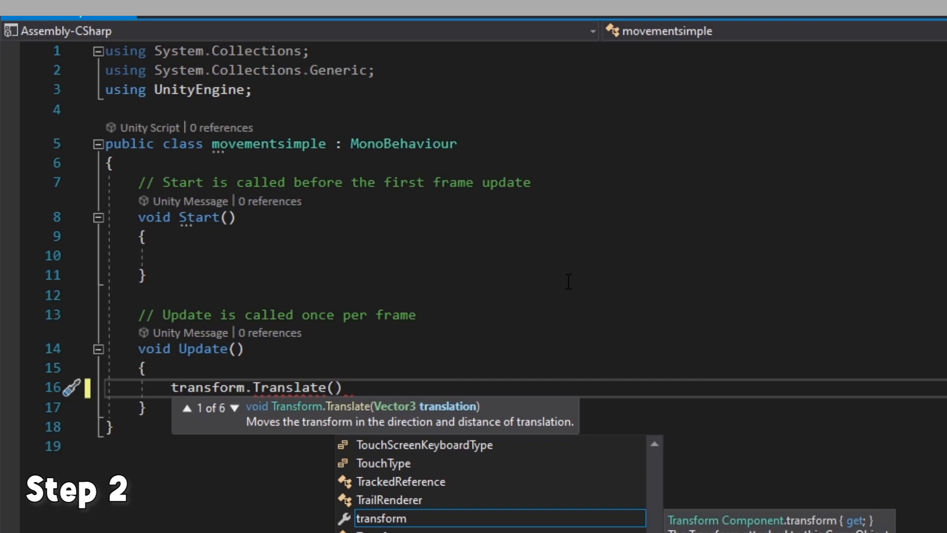
type("new vector3(")
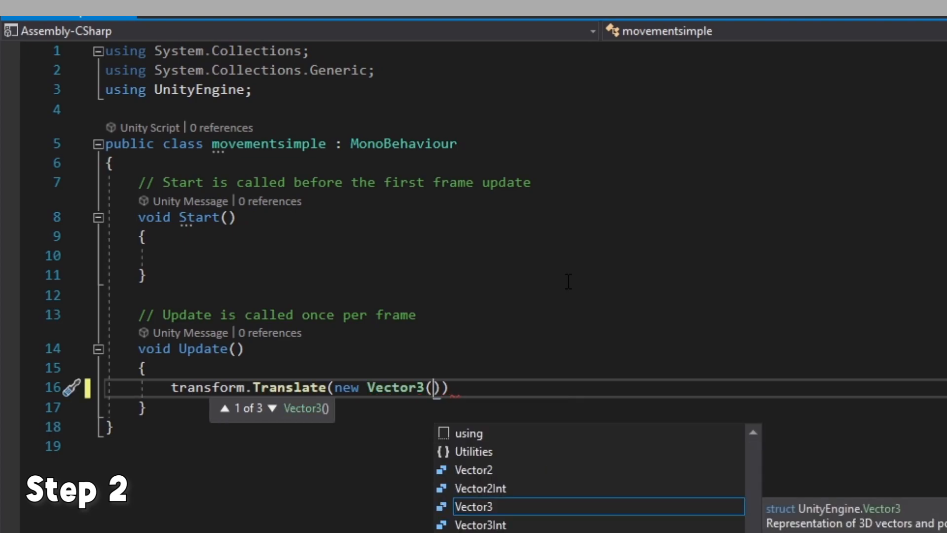
type("0, 0, 0")
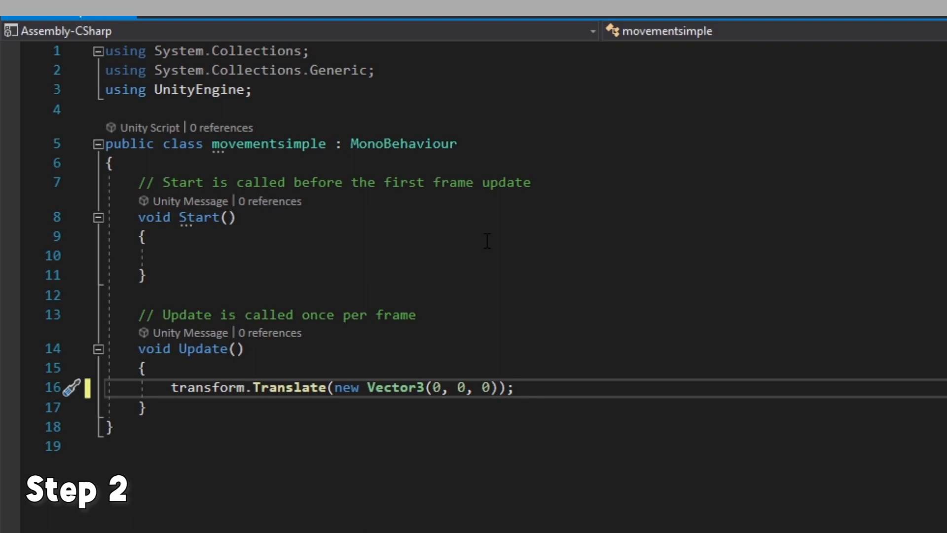
left_click(514, 386)
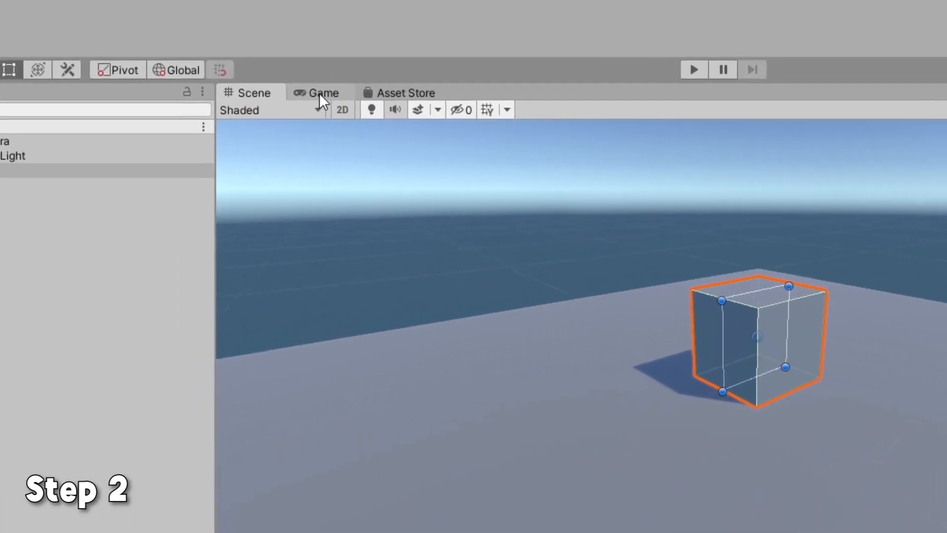
Step: View through the game camera and set Main Camera to position (0, 3.5, -5) with X rotation 30
left_click(324, 93)
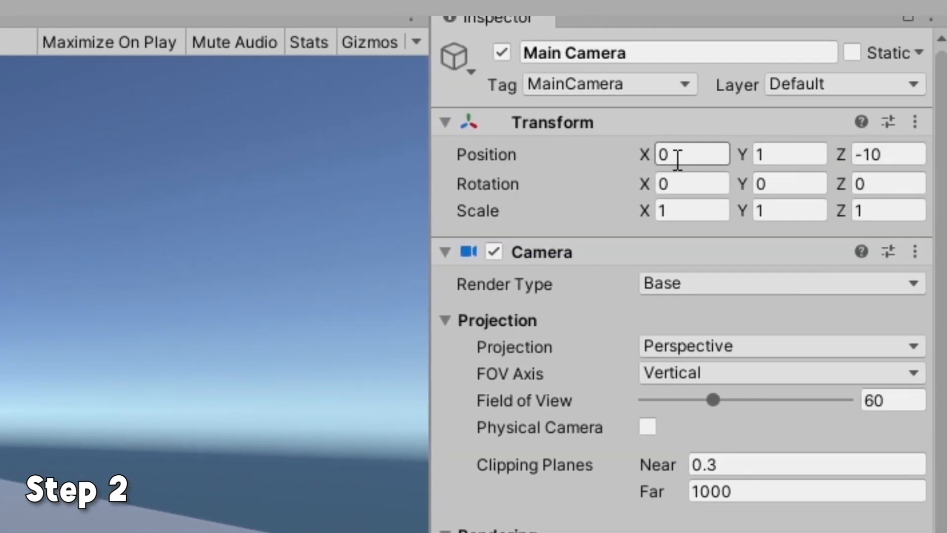
type("-5")
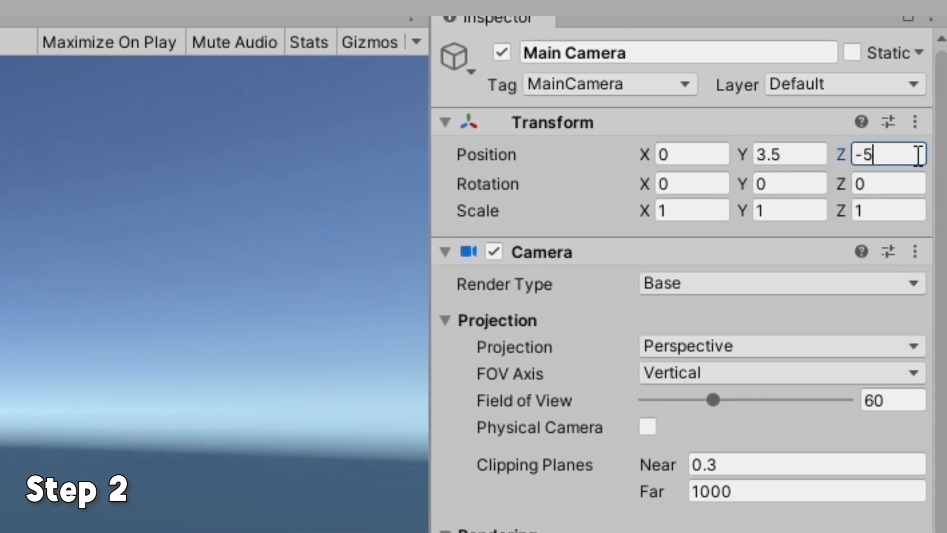
left_click(692, 183)
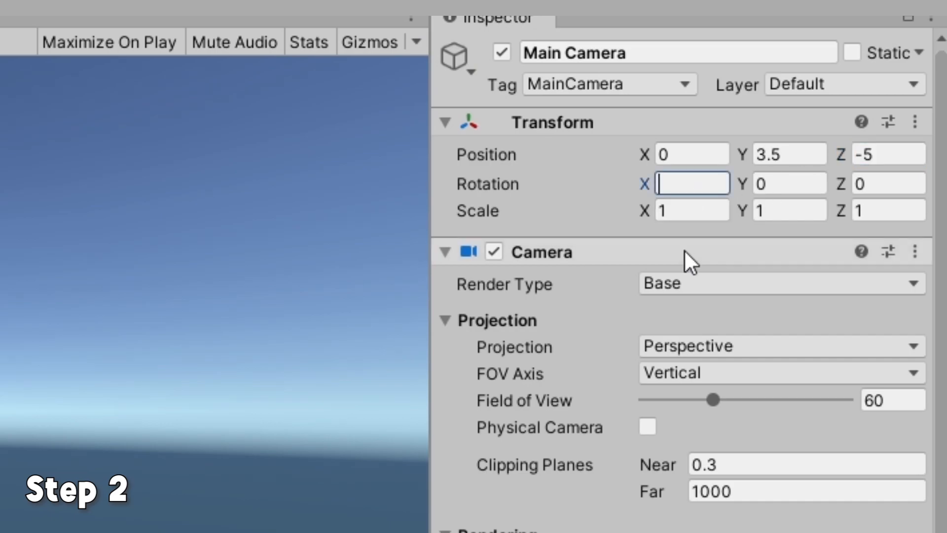
type("30")
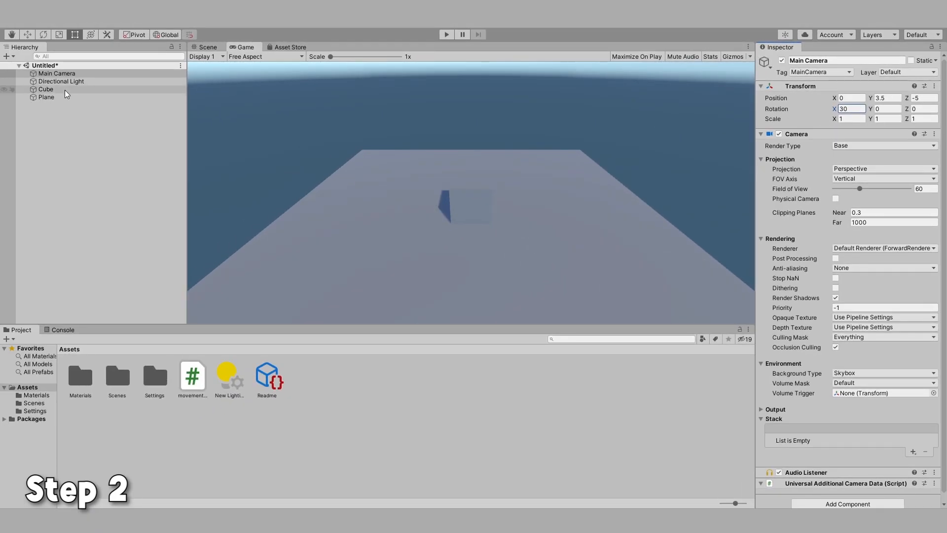
mouse_move(446, 35)
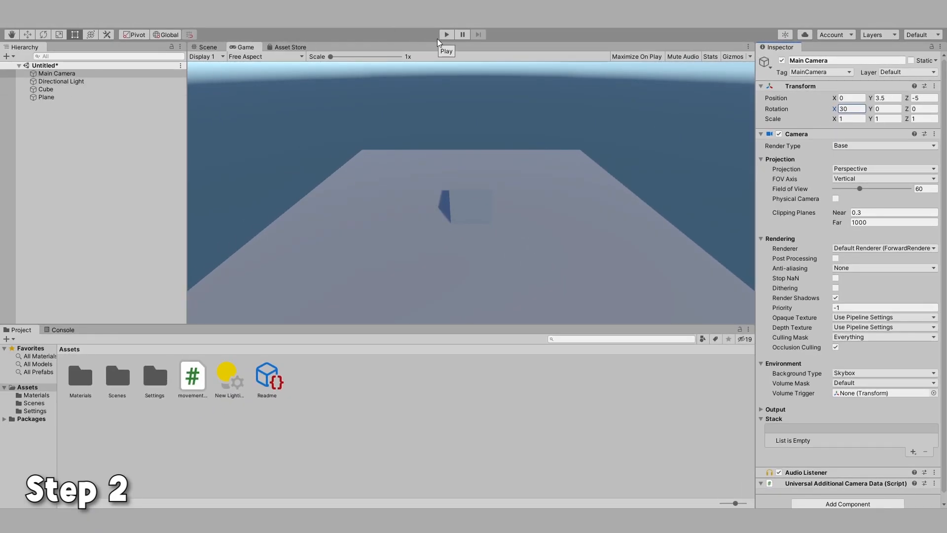
Step: Test-run the game, then adjust the cube's Transform position back toward the plane's middle
left_click(446, 33)
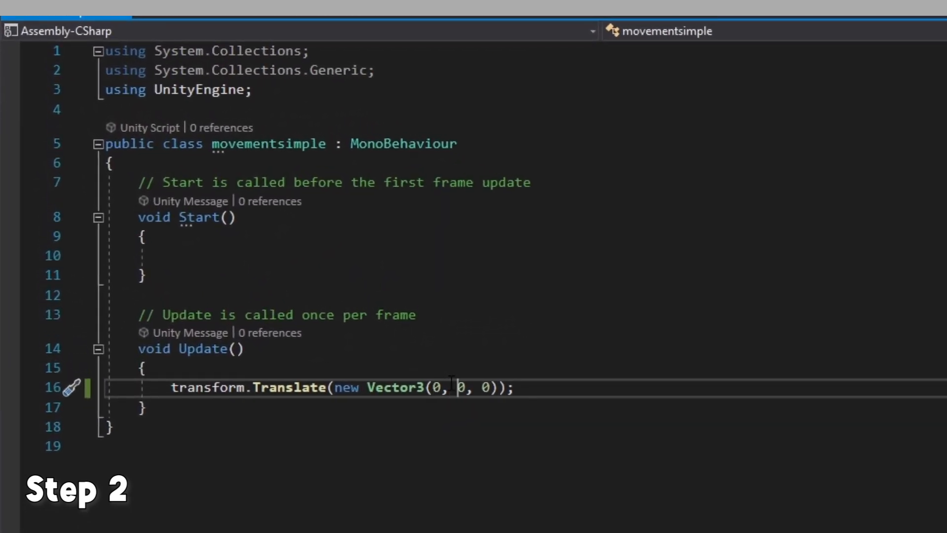
mouse_move(439, 368)
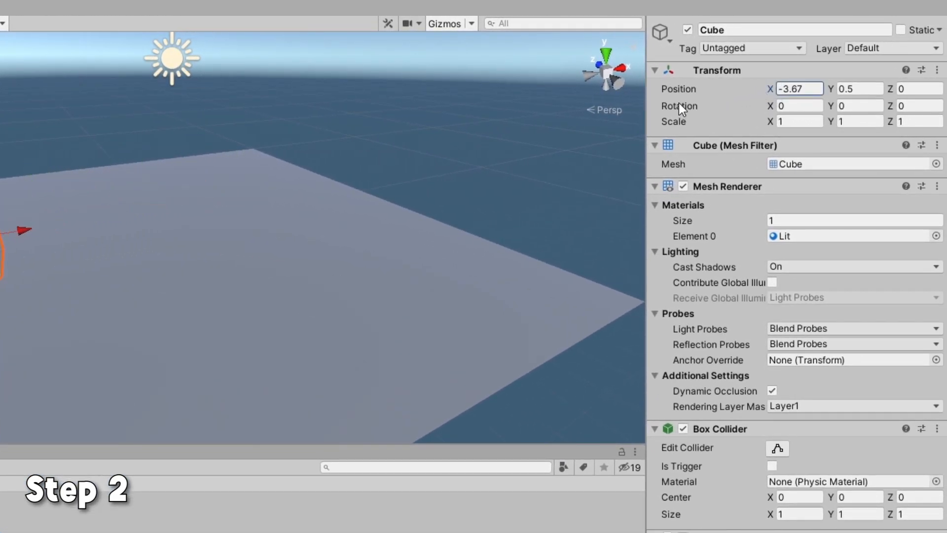
type("-0.92")
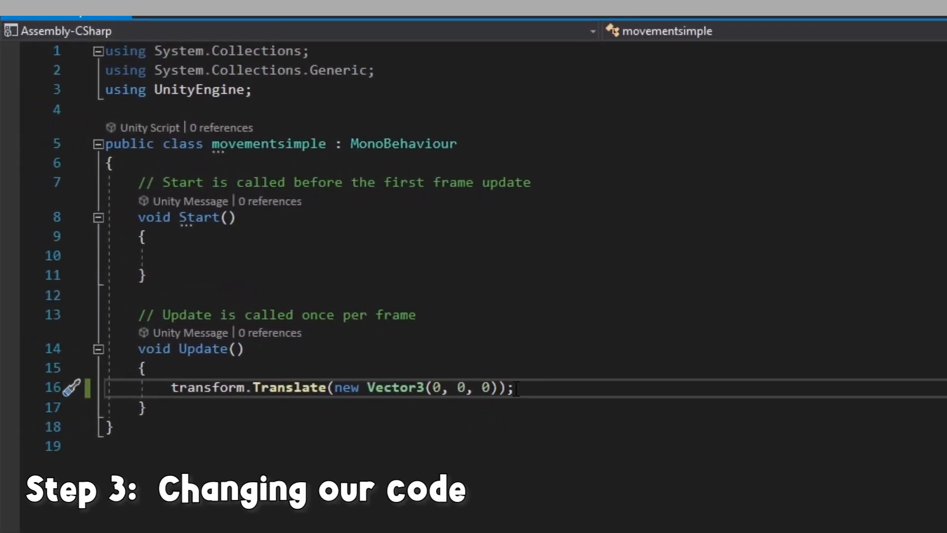
type("1")
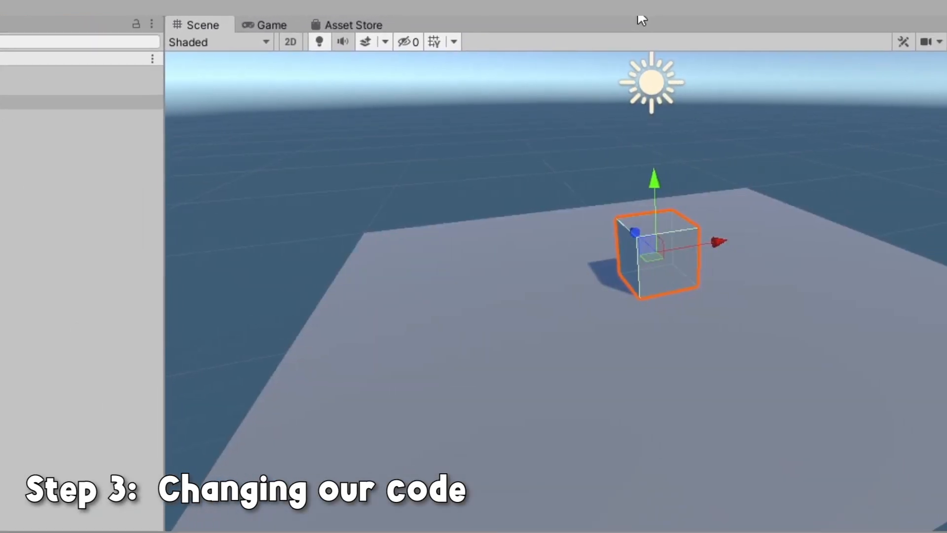
Step: Start and stop Play mode to test the cube's movement script
left_click(429, 28)
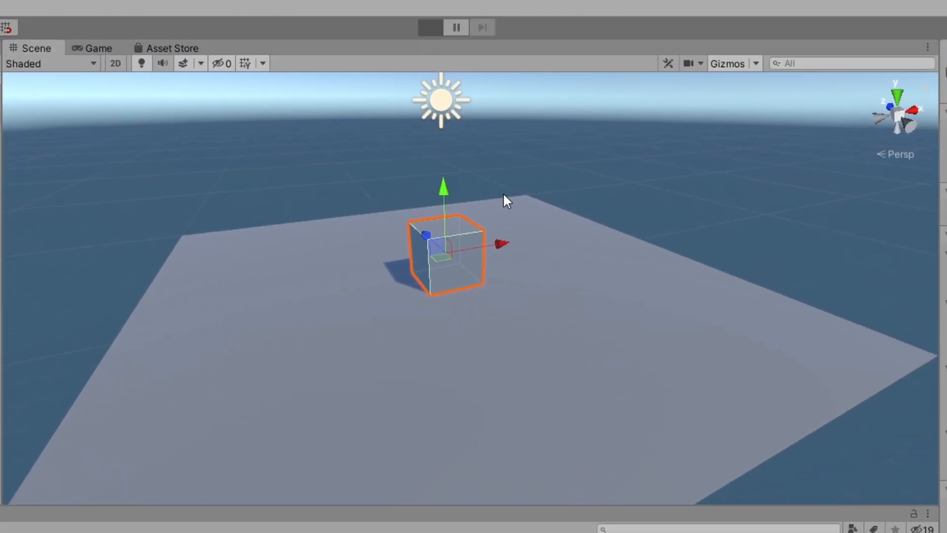
left_click(429, 27)
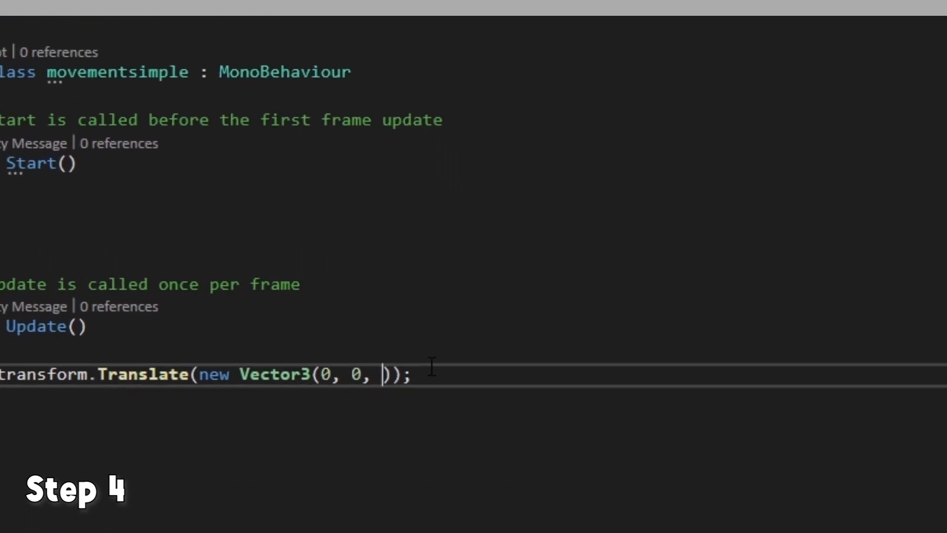
Step: Make the Translate vector (Input.GetAxis("Horizontal"), 0, Input.GetAxis("Vertical")) and save the script
type("Input")
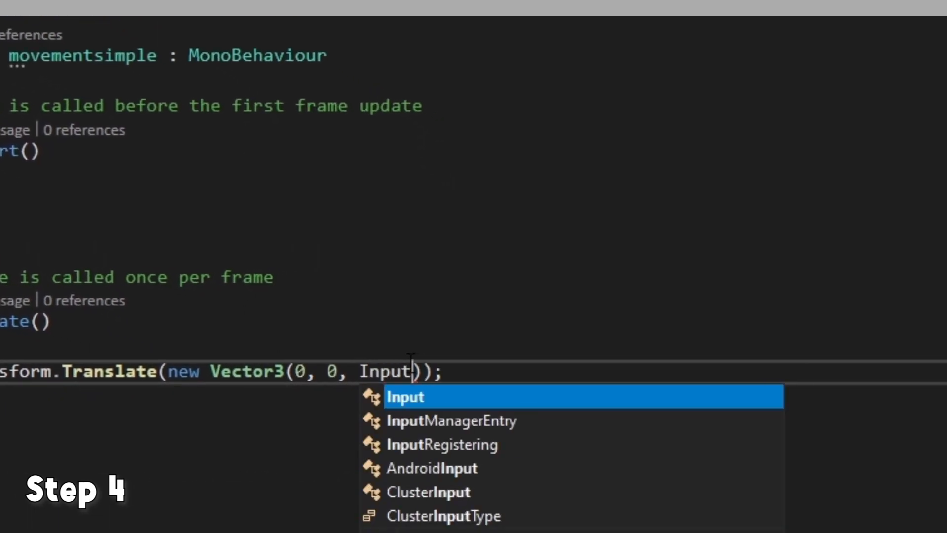
type(".GetAxis(\"")
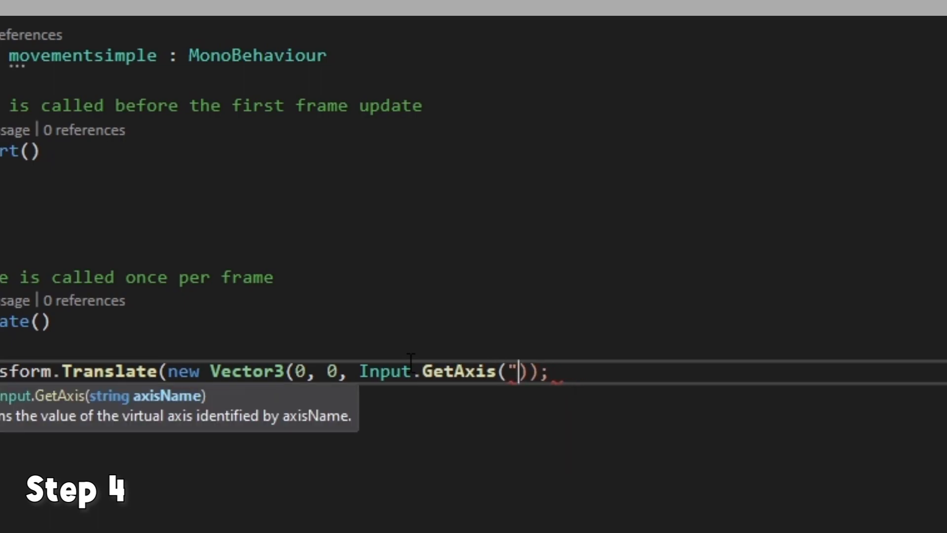
type("Vertical\")")
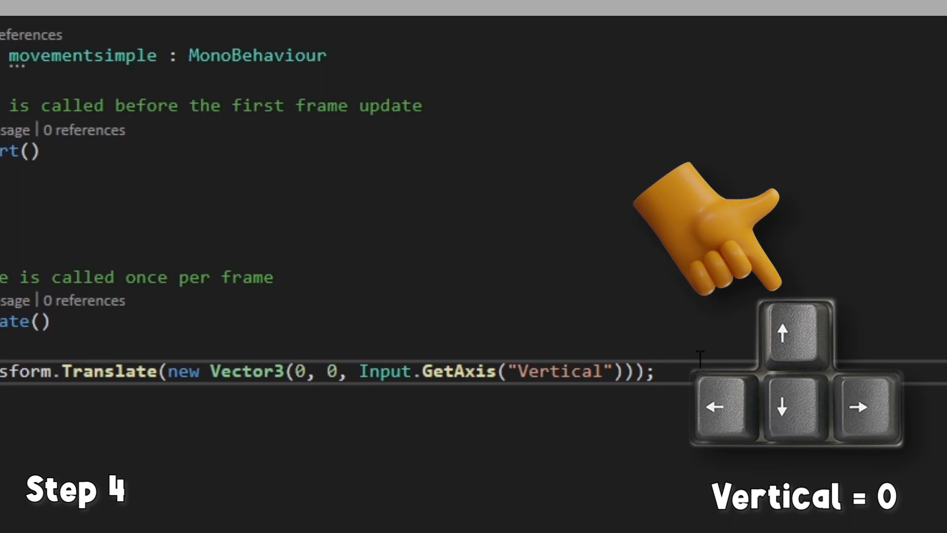
key("up")
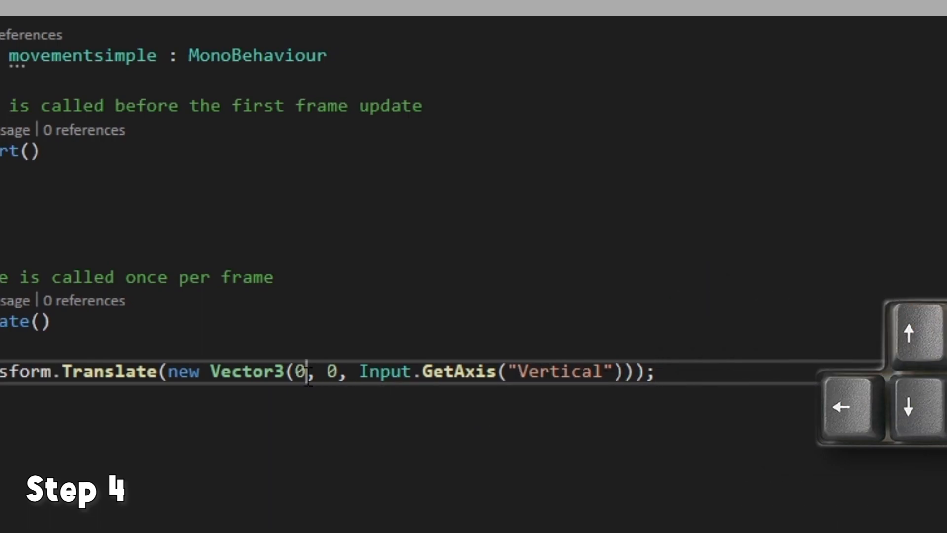
type("Input.GetAxis(")
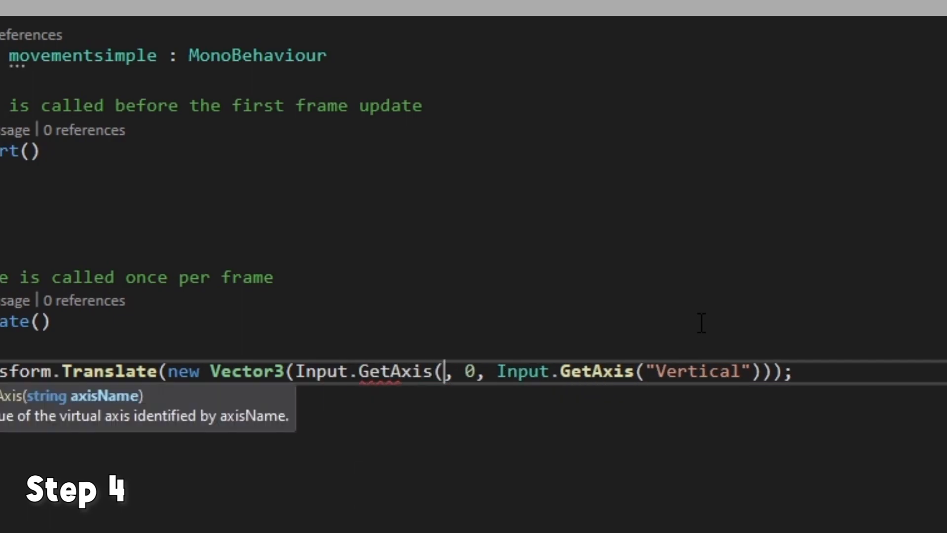
type("\"Horizontal\")")
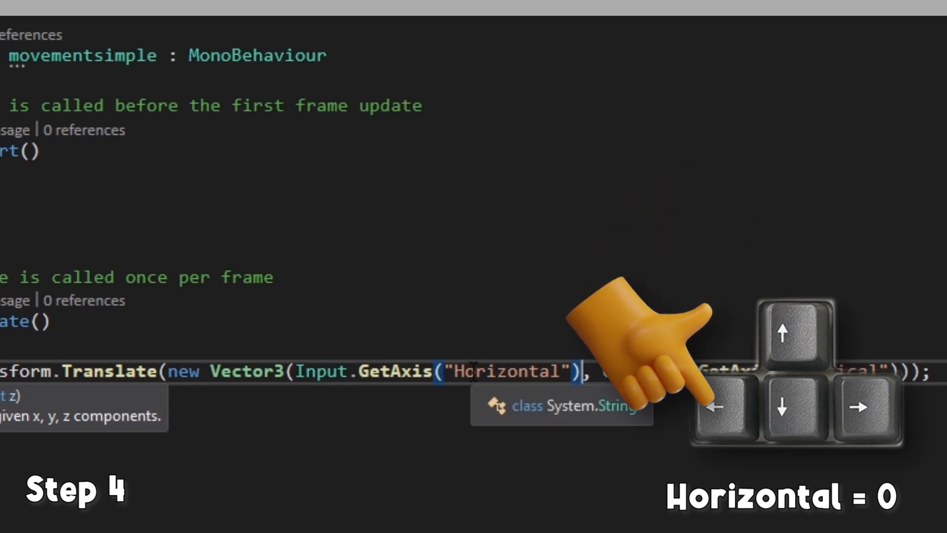
key("Left")
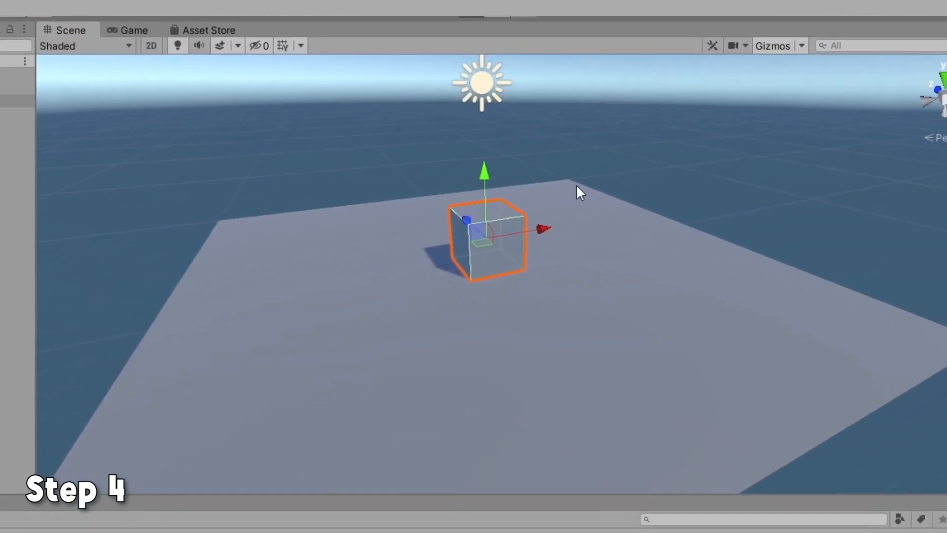
Step: Play the scene and focus the game view to test arrow-key movement
left_click(428, 26)
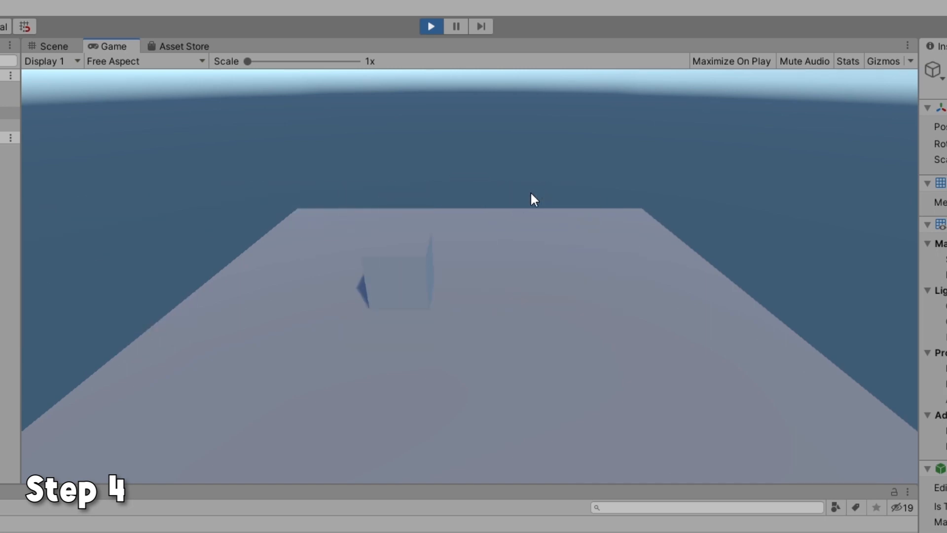
left_click(47, 46)
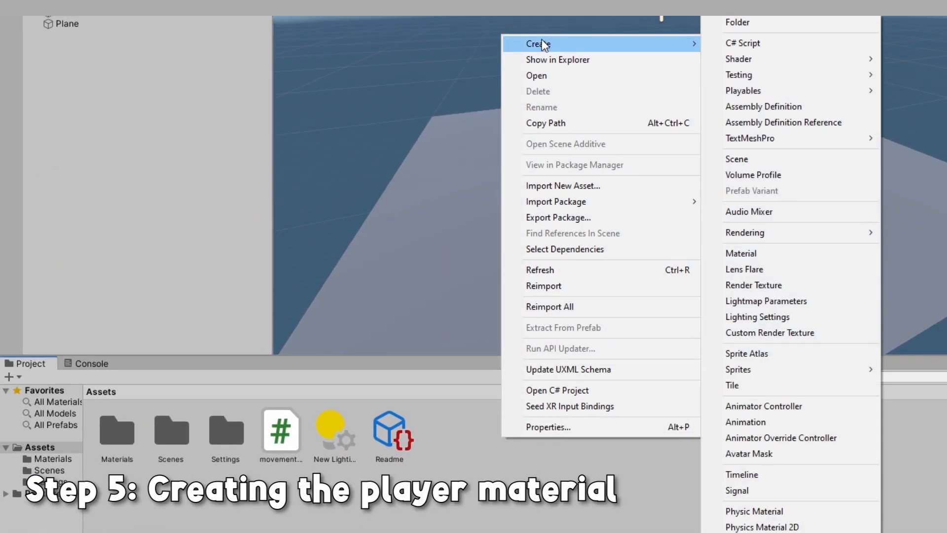
mouse_move(776, 253)
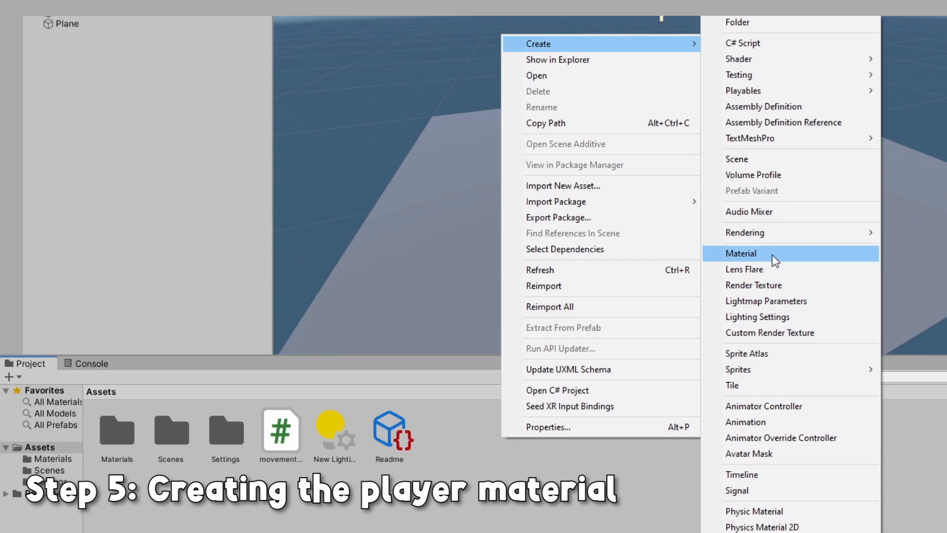
Step: Create a material asset named Player and set its base colour to red
left_click(741, 253)
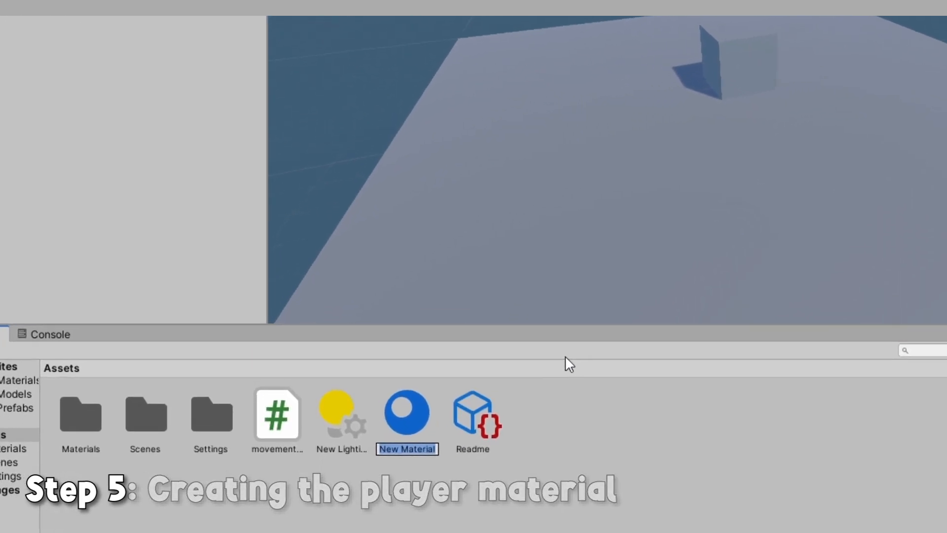
type("Player")
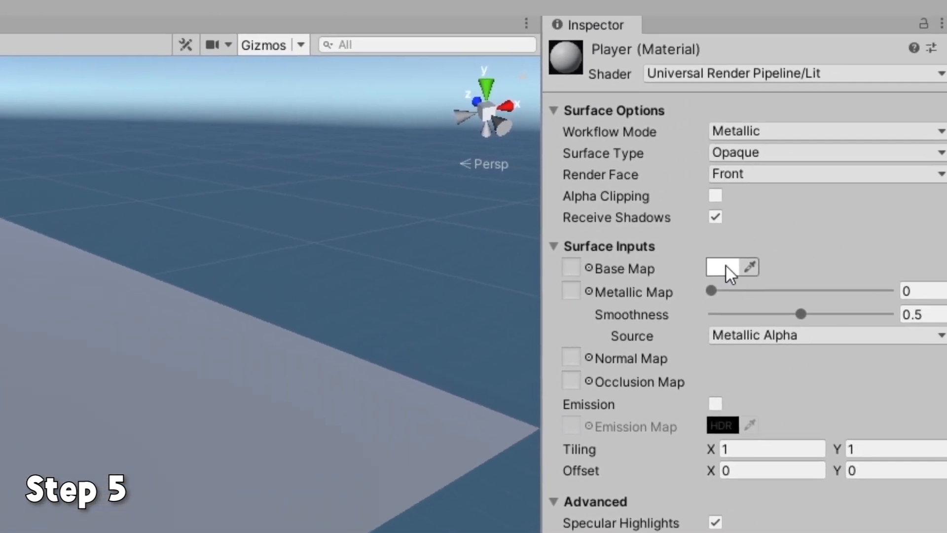
left_click(722, 267)
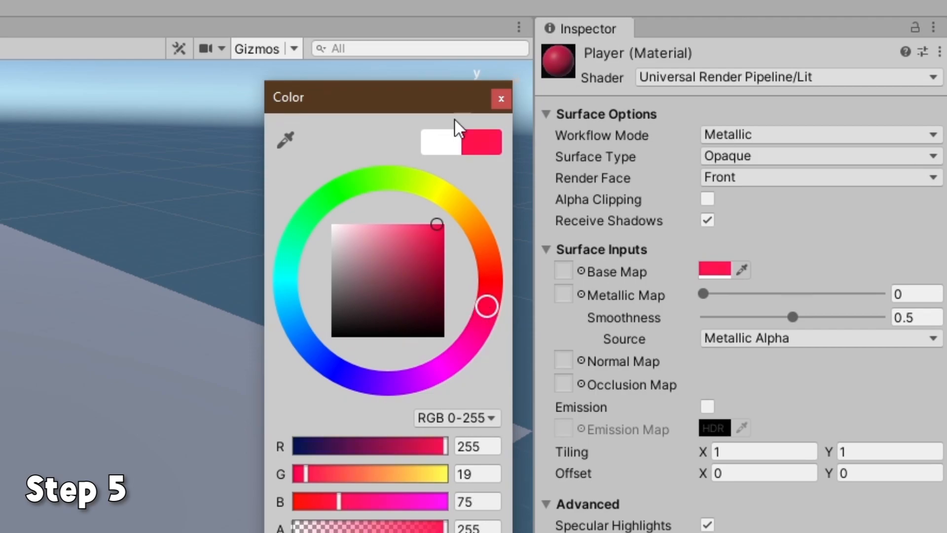
left_click(501, 98)
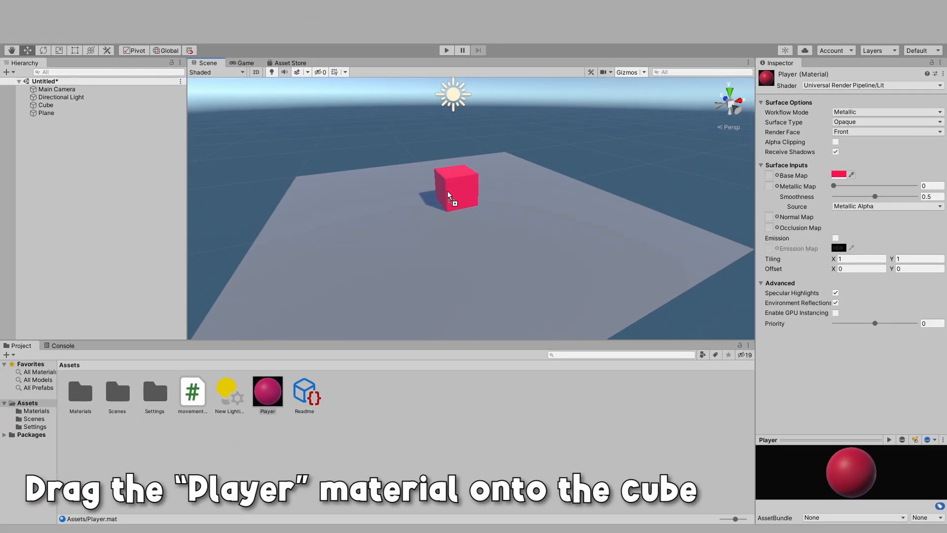
Step: Run the game in the Game view to check the red cube, then stop it
left_click(244, 63)
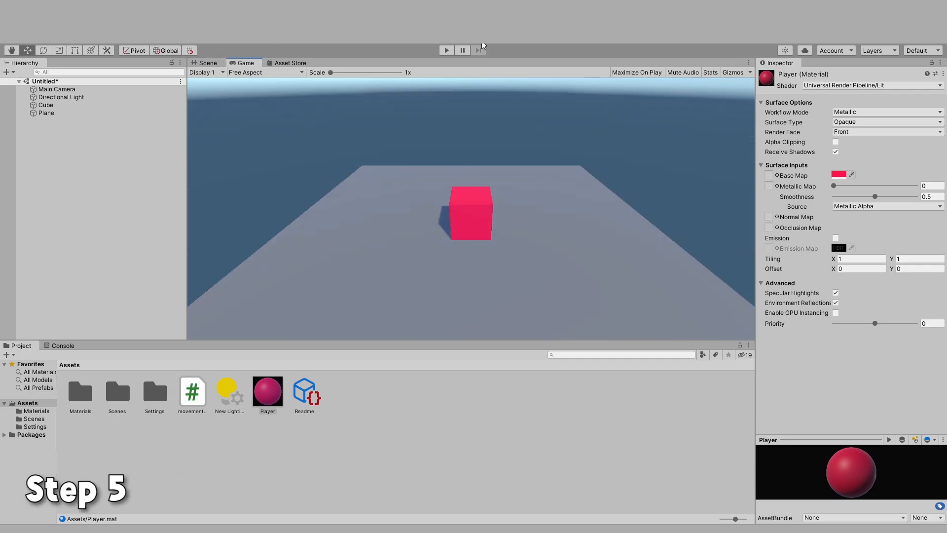
left_click(446, 50)
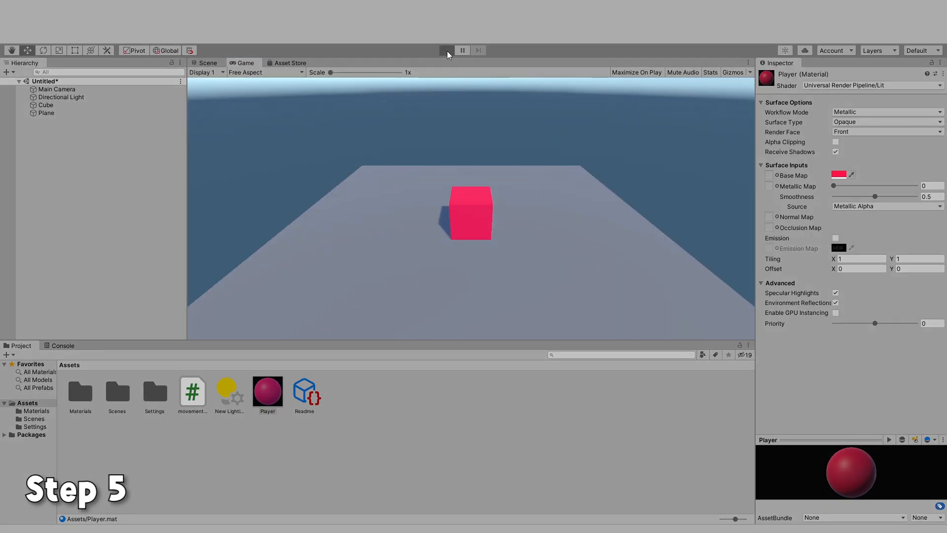
left_click(446, 51)
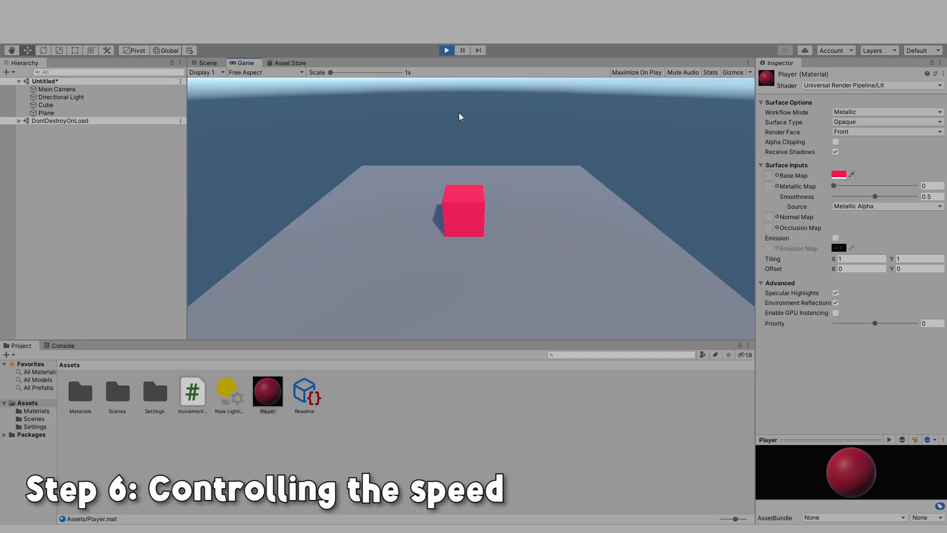
left_click(445, 50)
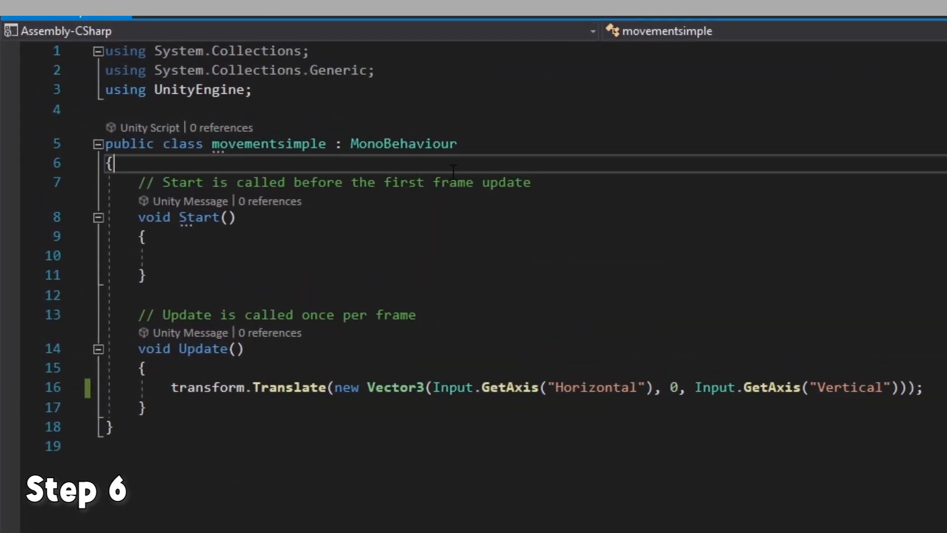
Step: Declare 'public float speed;' and multiply the Translate movement vector by speed
key("enter")
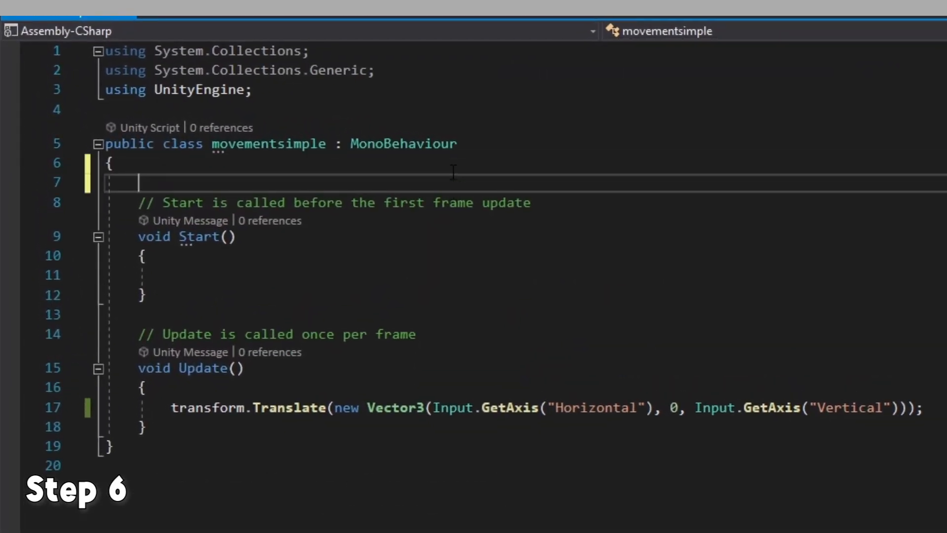
type("public f")
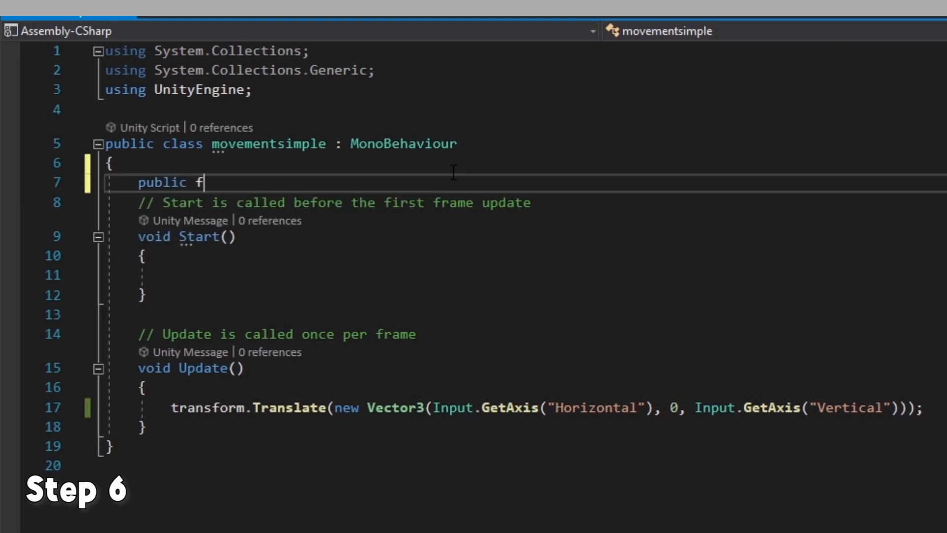
type("loat sp")
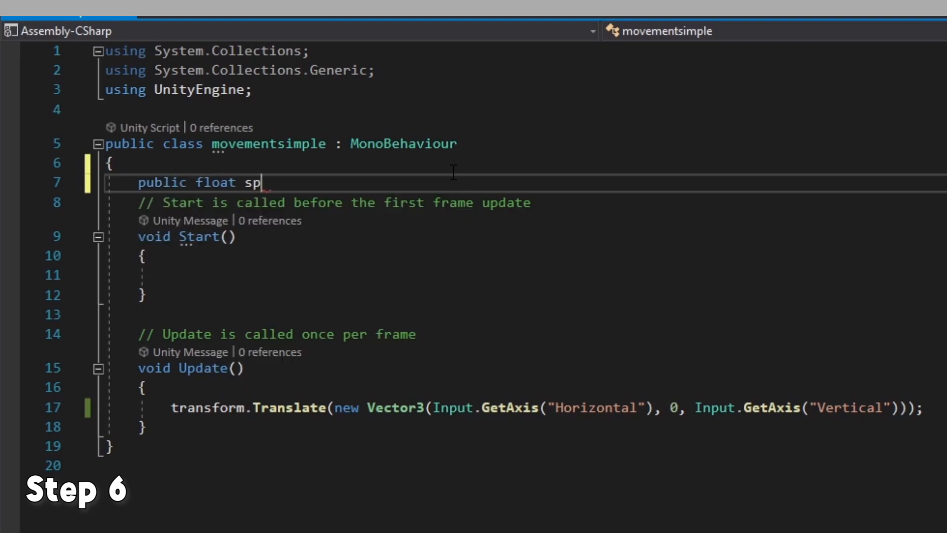
type("eed;")
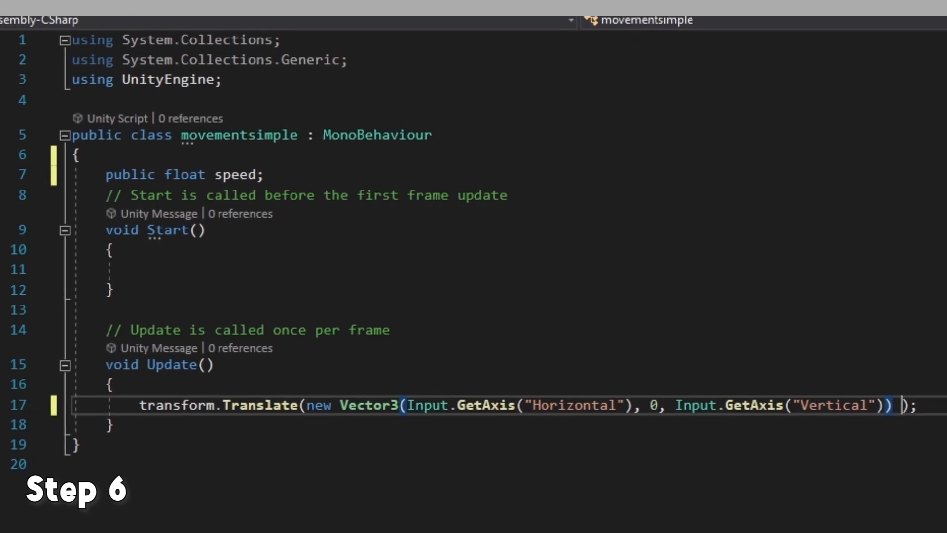
type("* sp")
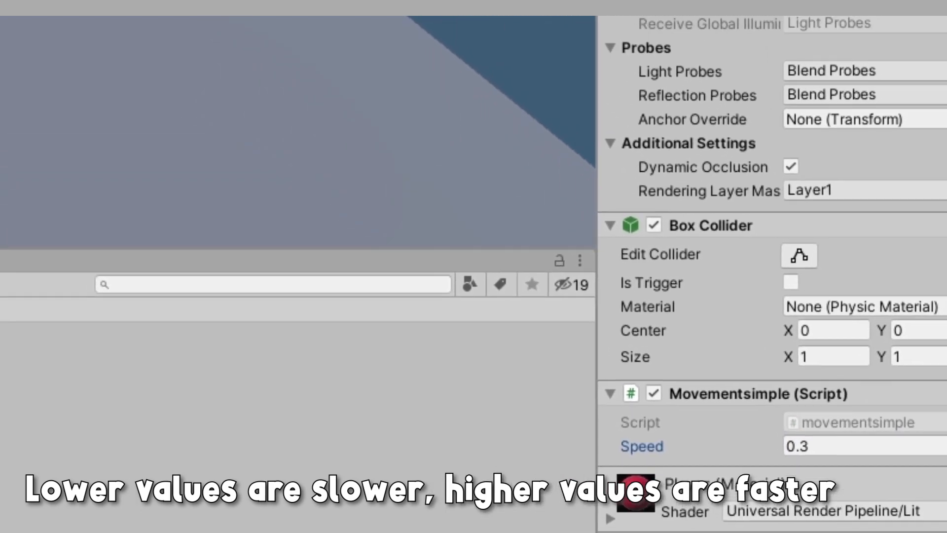
Step: Enter Play mode to test the cube moving at Speed 0.3
left_click(434, 28)
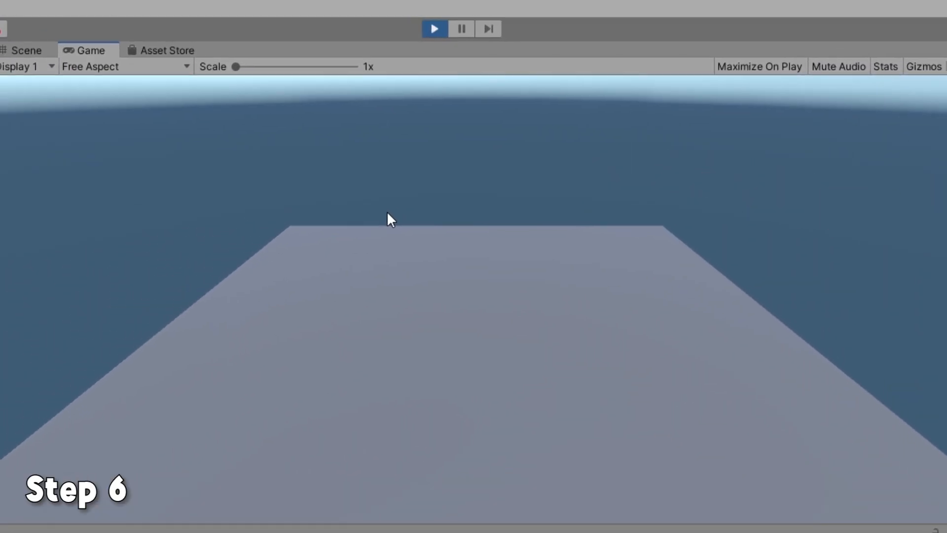